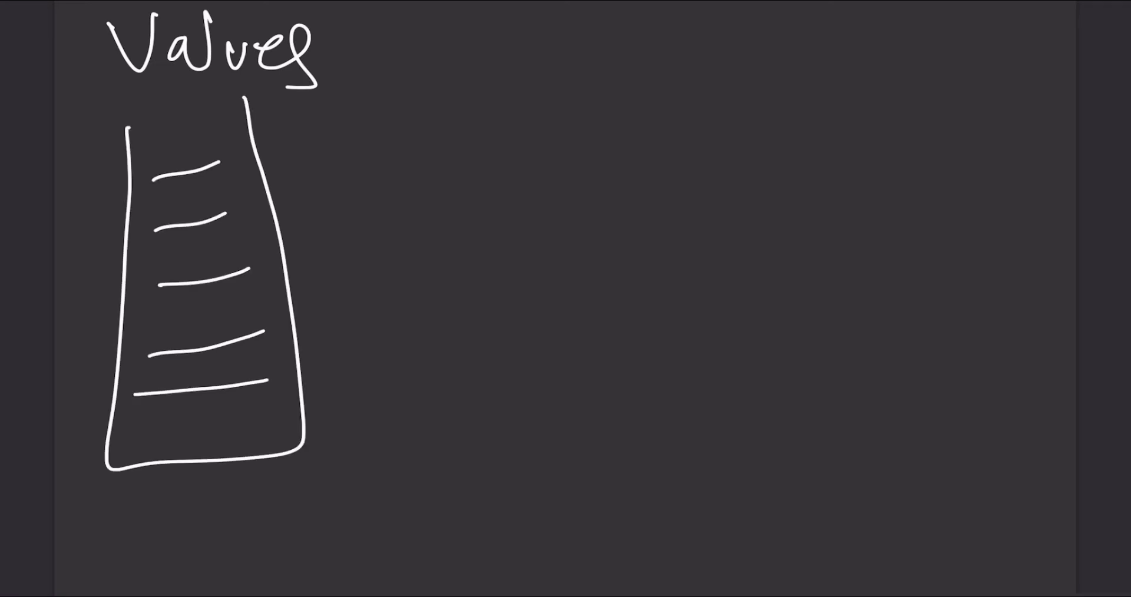
# Clear the Values heading and stack sketch, leaving the canvas blank
pyautogui.write('stacks')
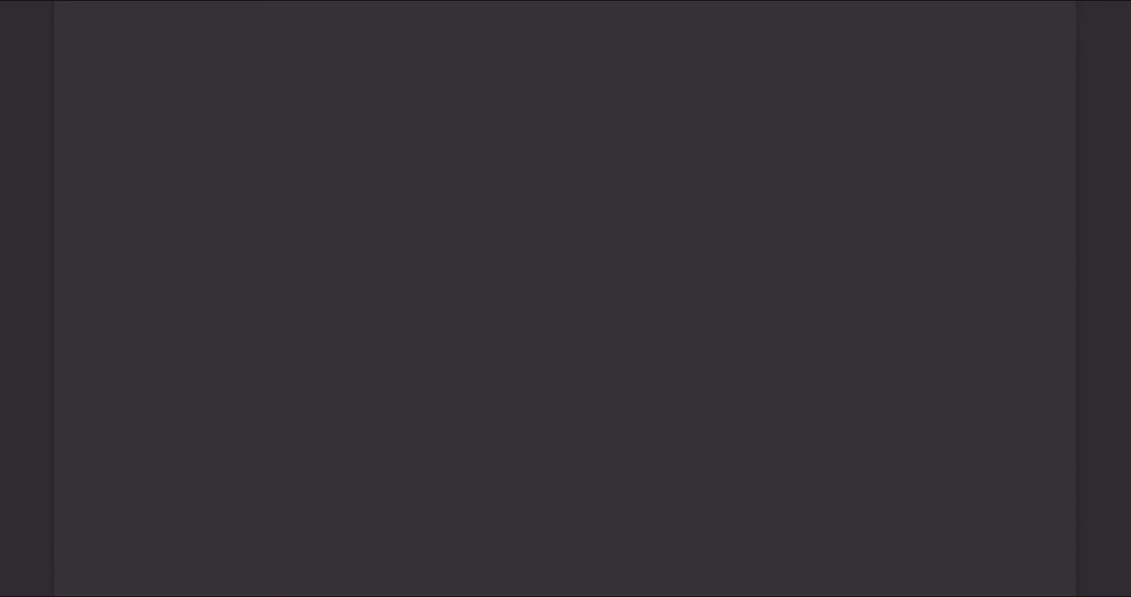
# Handwrite 'Values >' and begin the word 'Refer' on the blank canvas
pyautogui.moveTo(115, 166); pyautogui.dragTo(332, 224)
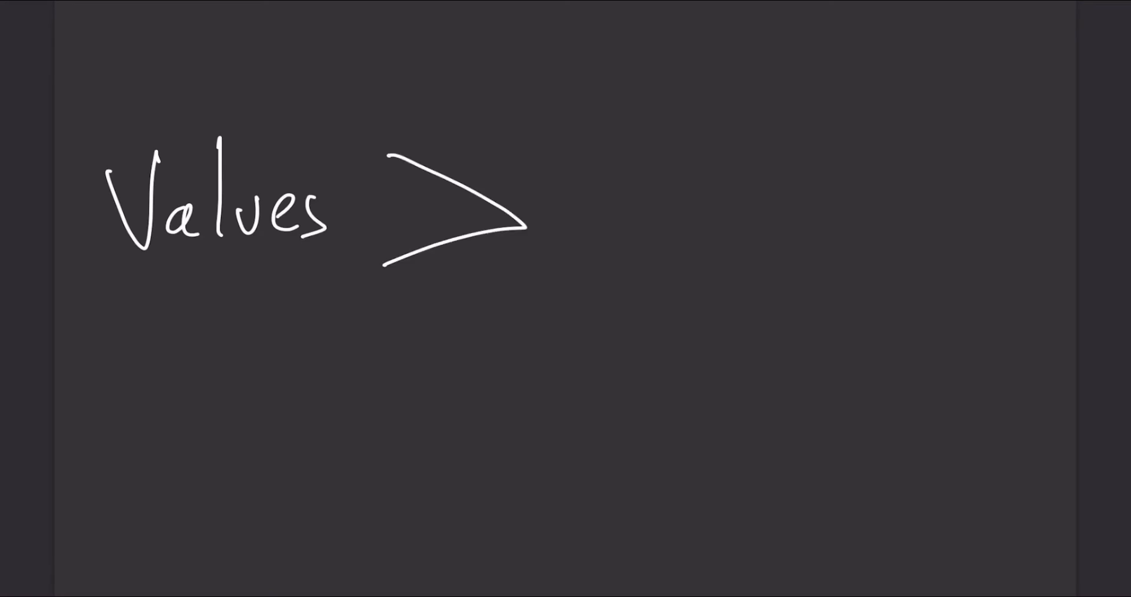
pyautogui.write('Refer')
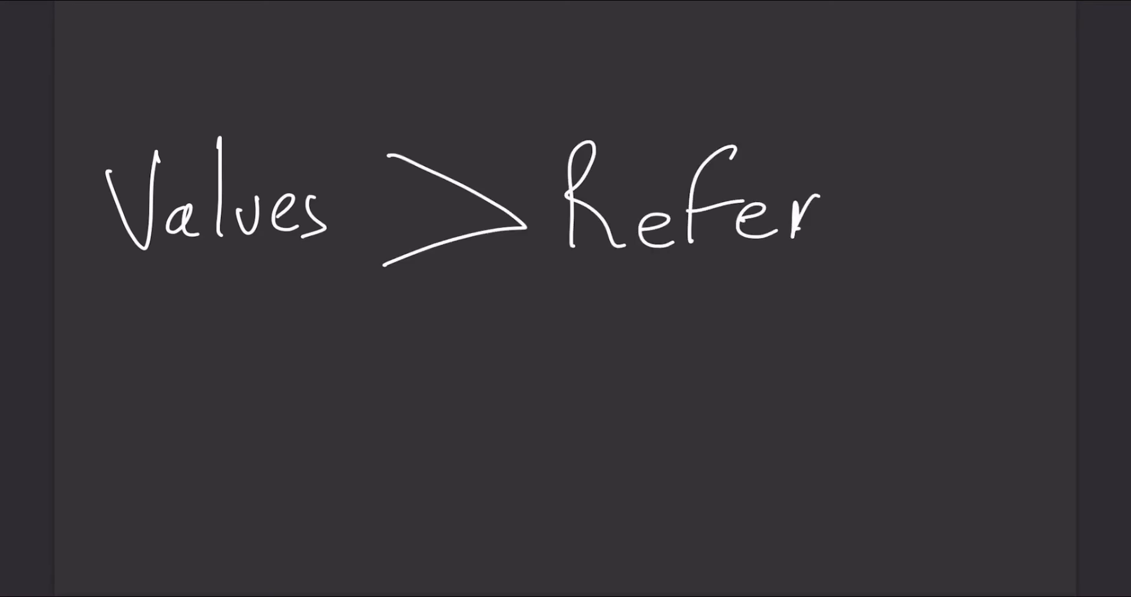